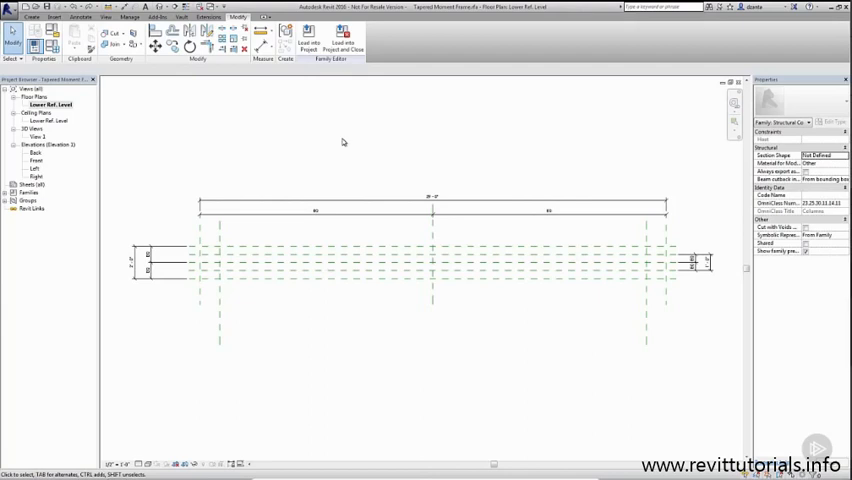
mouse_move(453, 190)
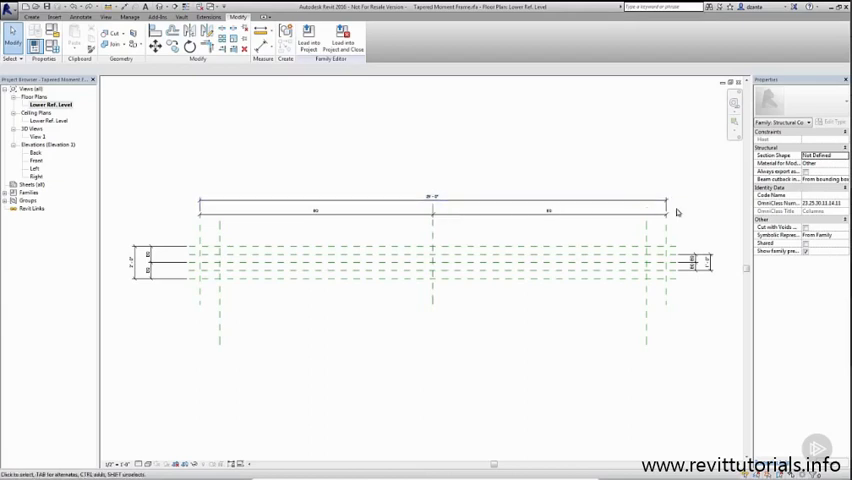
mouse_move(668, 235)
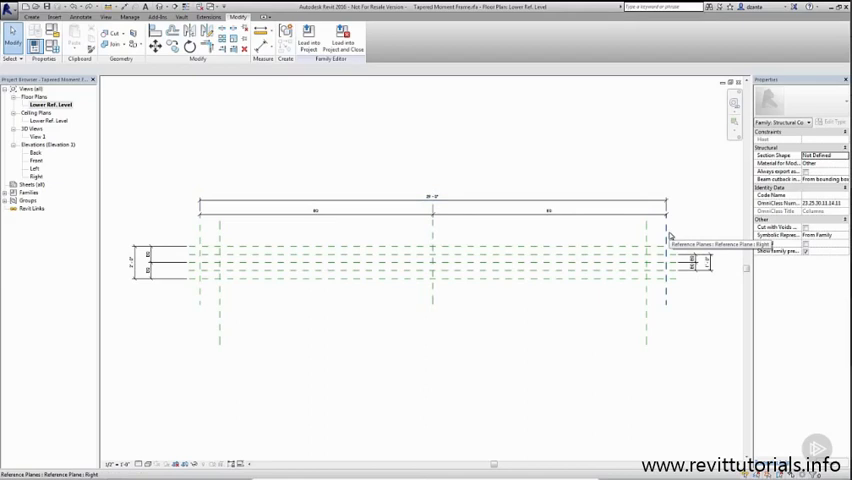
mouse_move(662, 237)
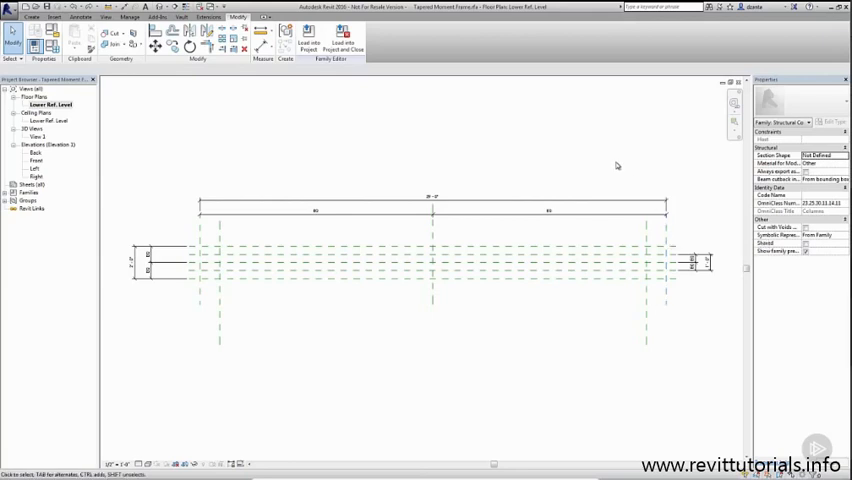
- Label the overall 20' 0" dimension with a new Length parameter
click(408, 202)
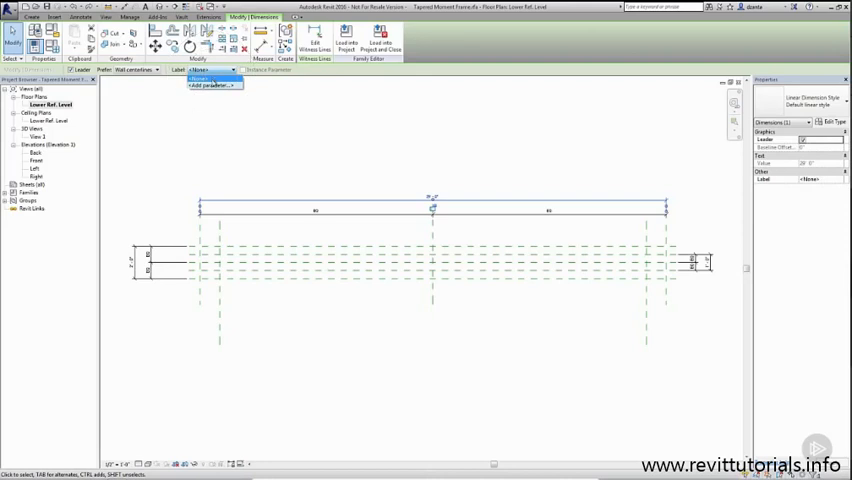
click(209, 85)
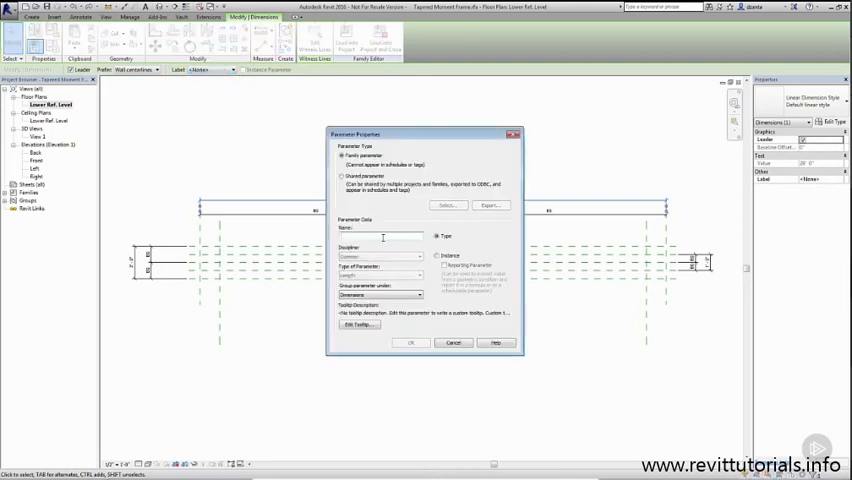
text(Length)
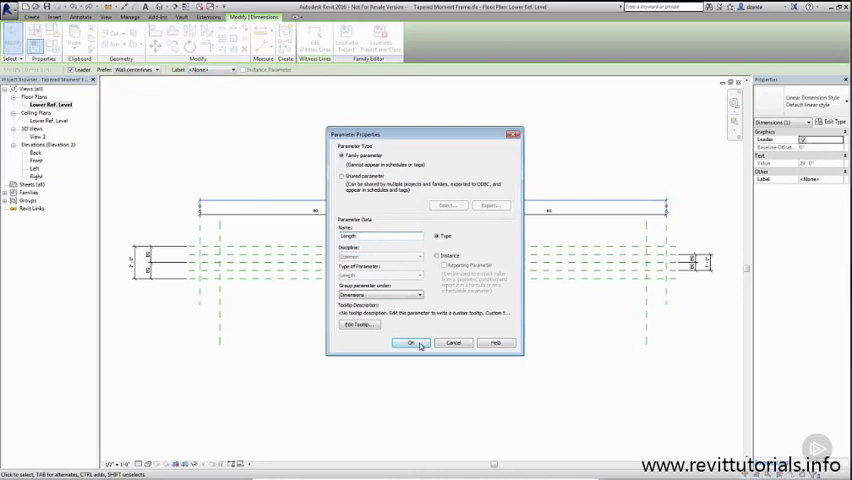
click(412, 343)
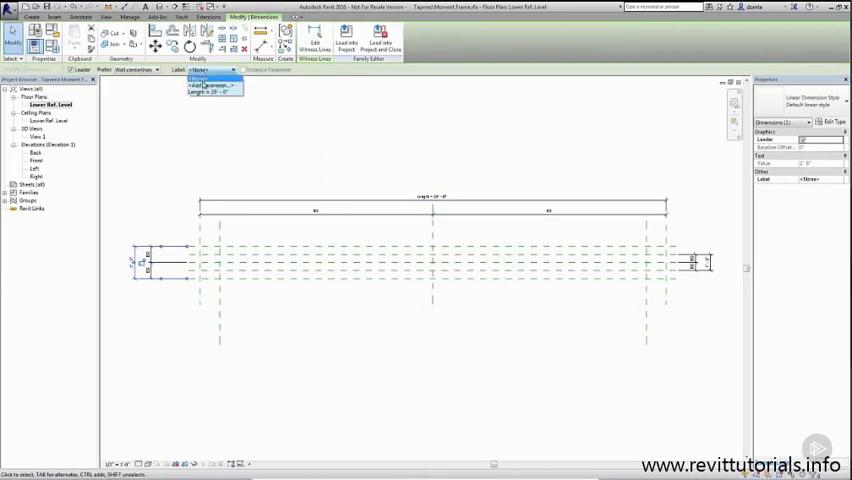
- Label the left width dimension with a new Column_Width parameter
click(209, 85)
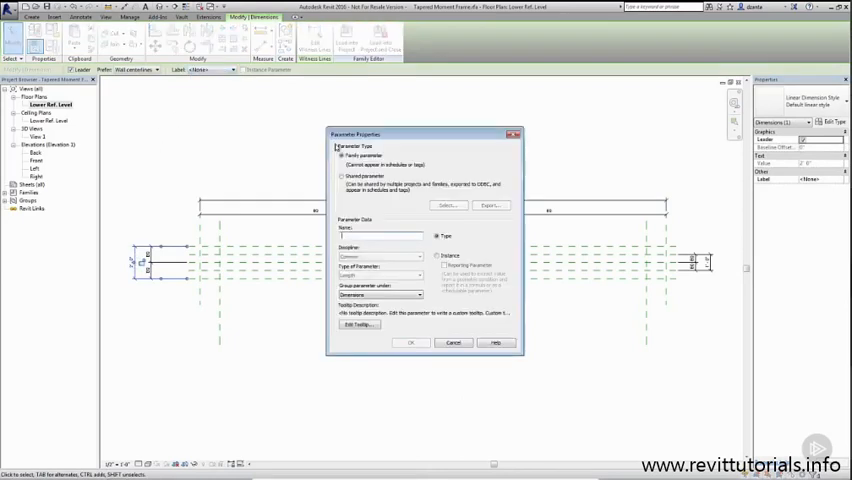
text(Column_Width)
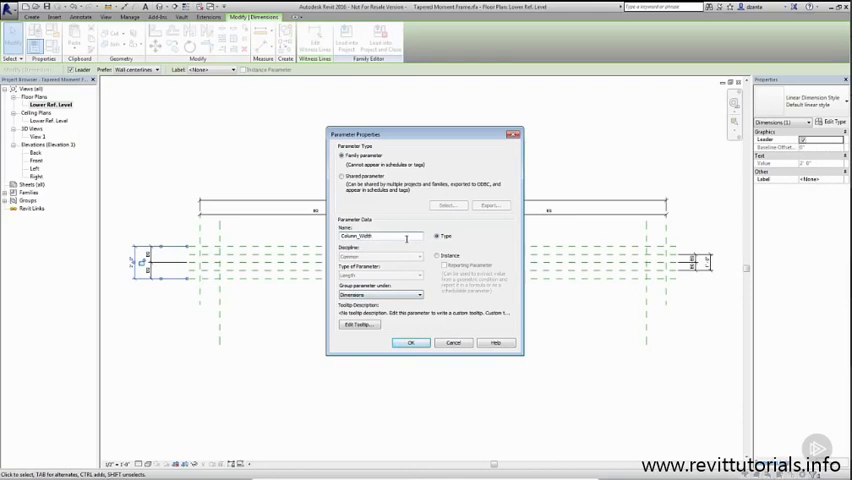
click(410, 342)
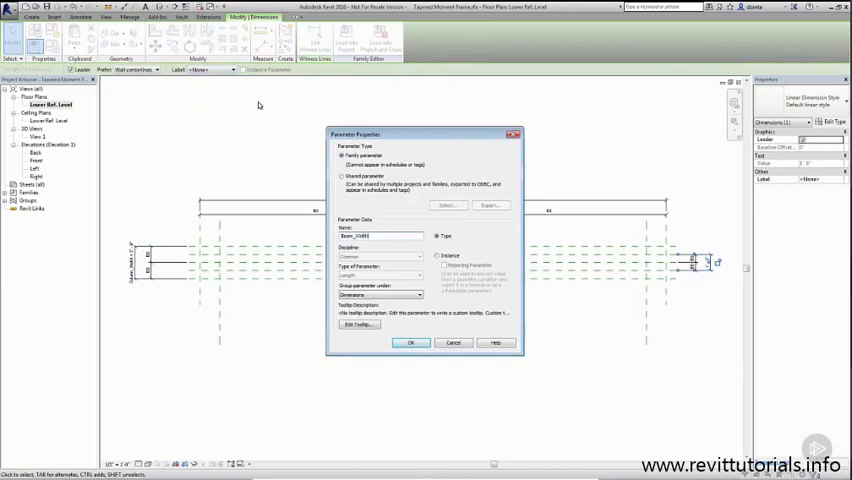
click(410, 342)
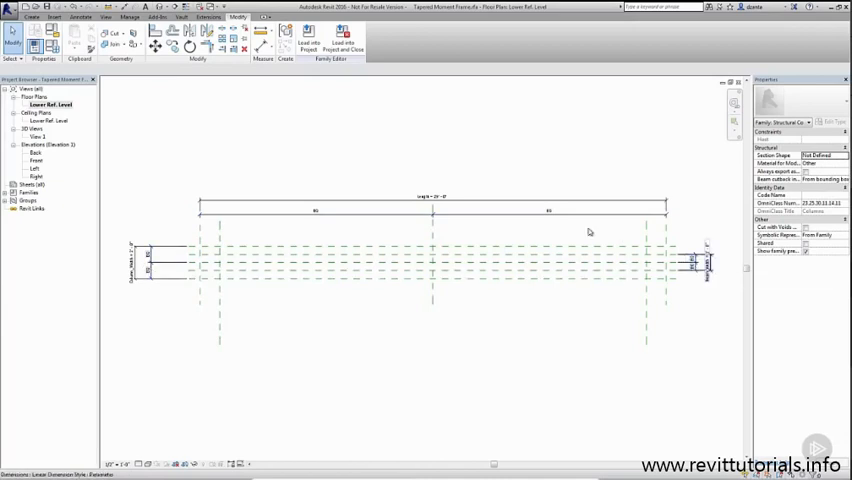
mouse_move(424, 214)
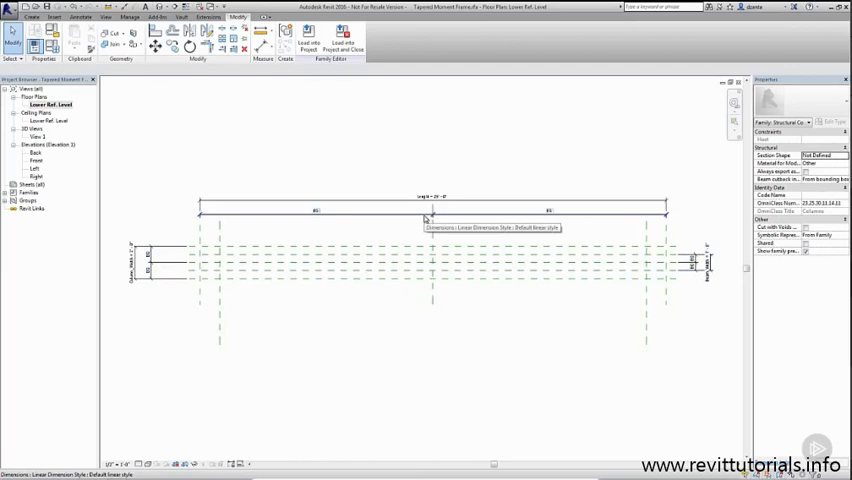
mouse_move(200, 302)
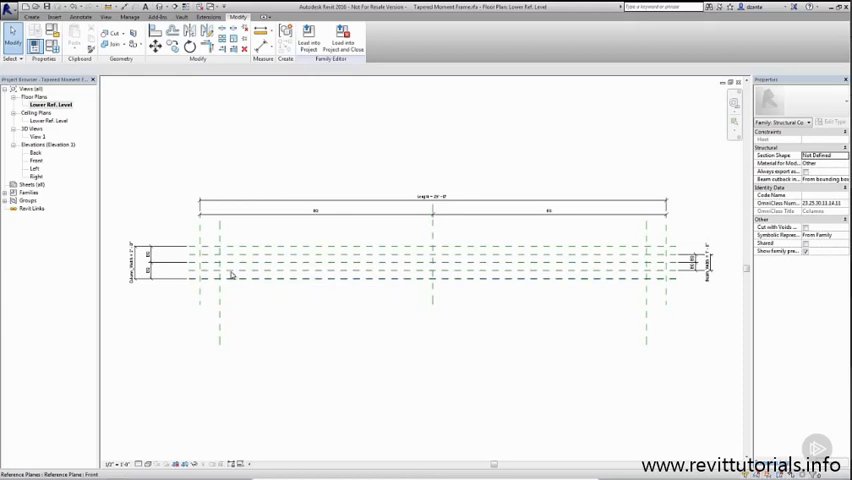
mouse_move(232, 268)
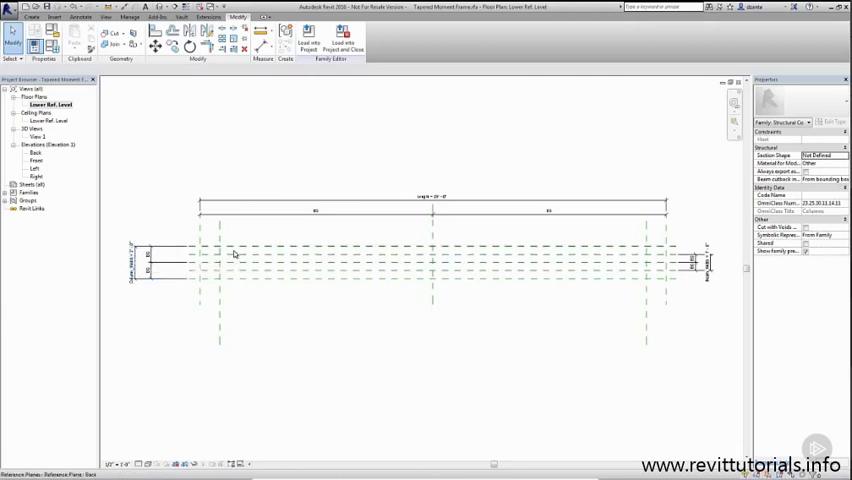
mouse_move(234, 256)
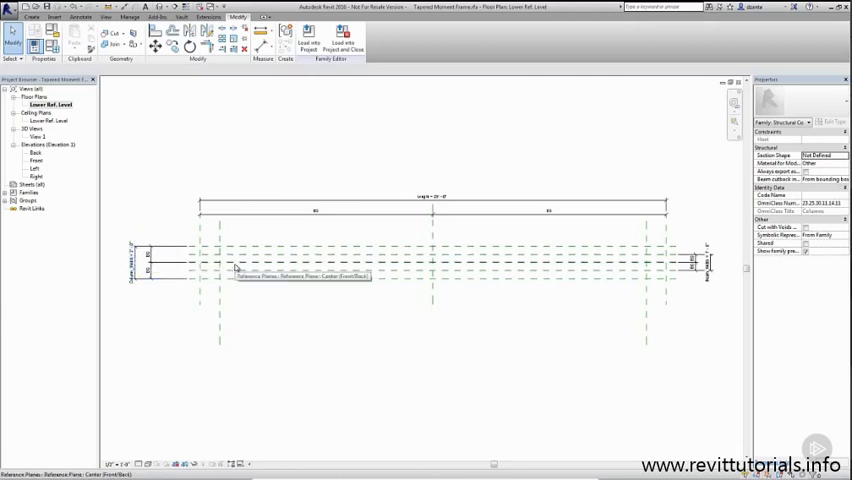